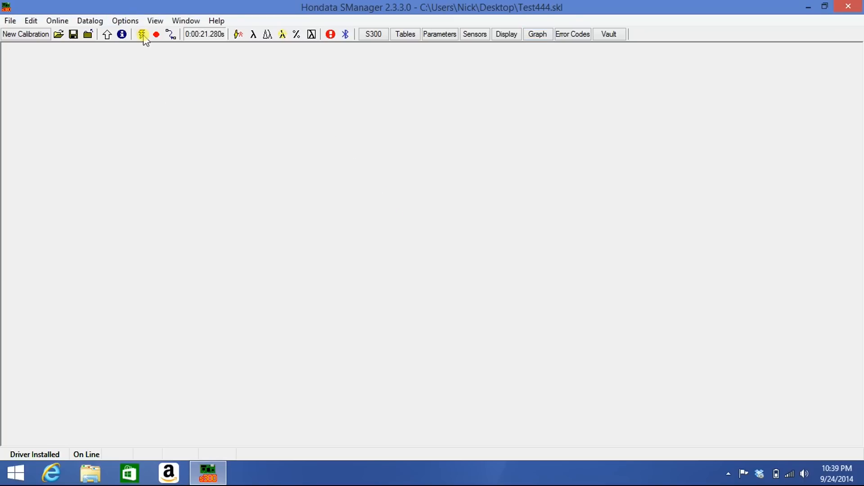
Turn on live datalogging from the ECU and bring up the Sensors window with live readings
click(142, 34)
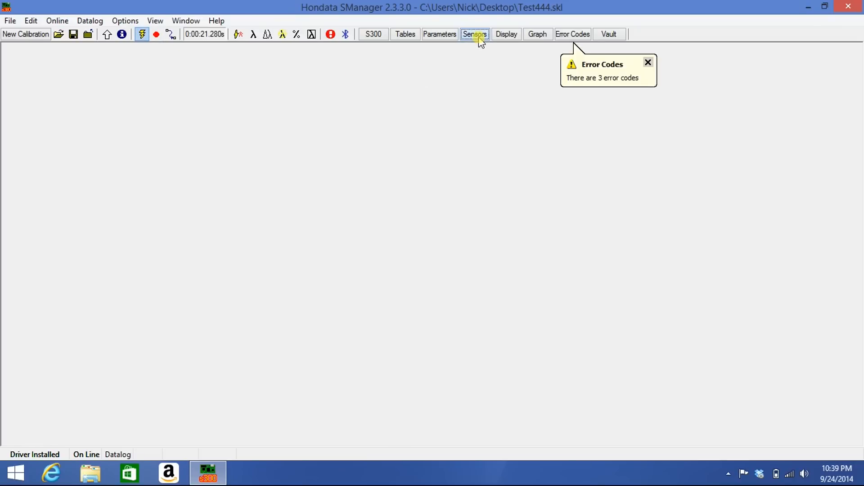
click(475, 34)
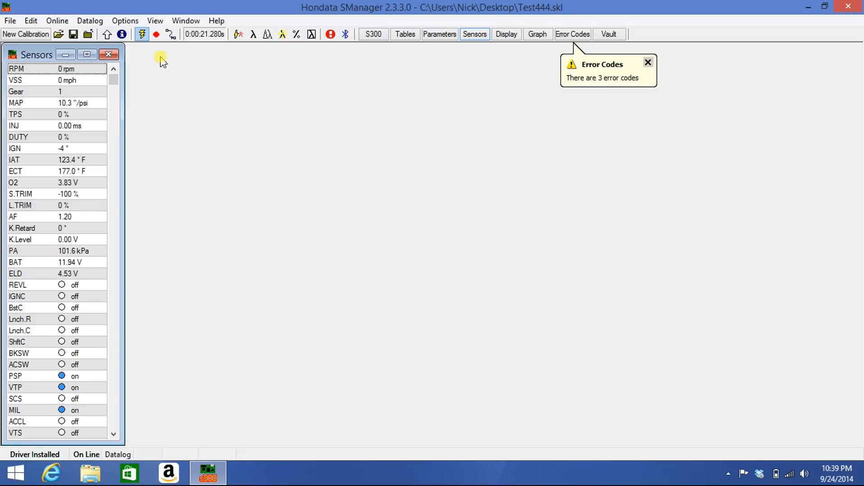
mouse_move(156, 34)
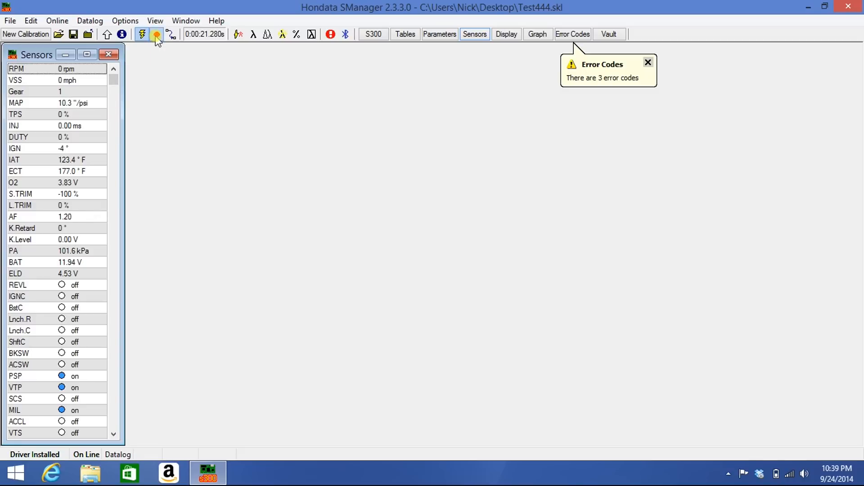
Record a short datalog of about 2.7 seconds by starting and stopping the recorder
click(156, 34)
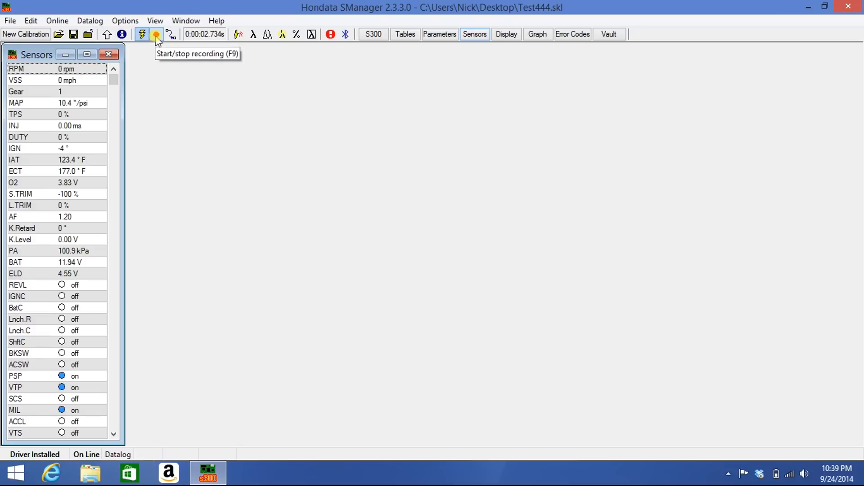
click(156, 34)
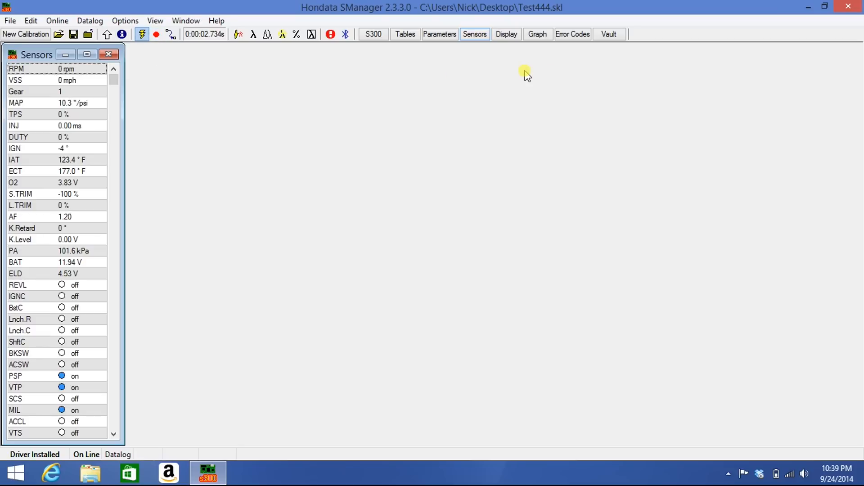
mouse_move(537, 34)
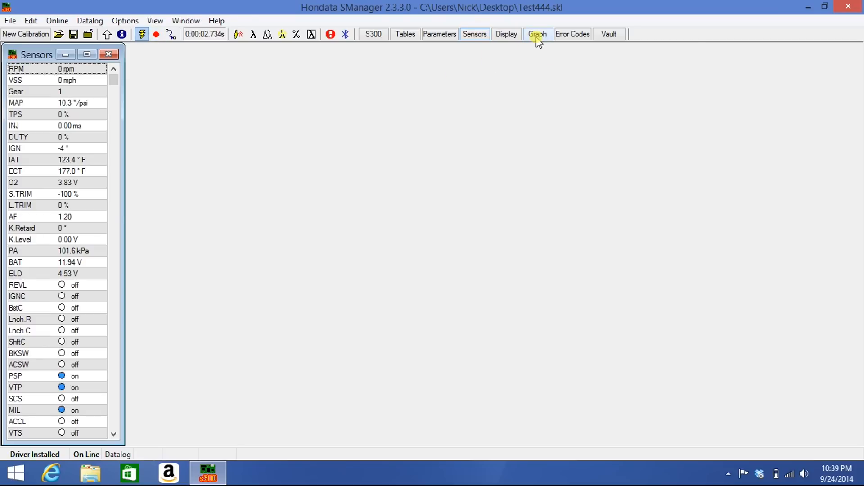
Show the recorded log in a graph, mark the 0.743 s point and bring up its context options
click(536, 34)
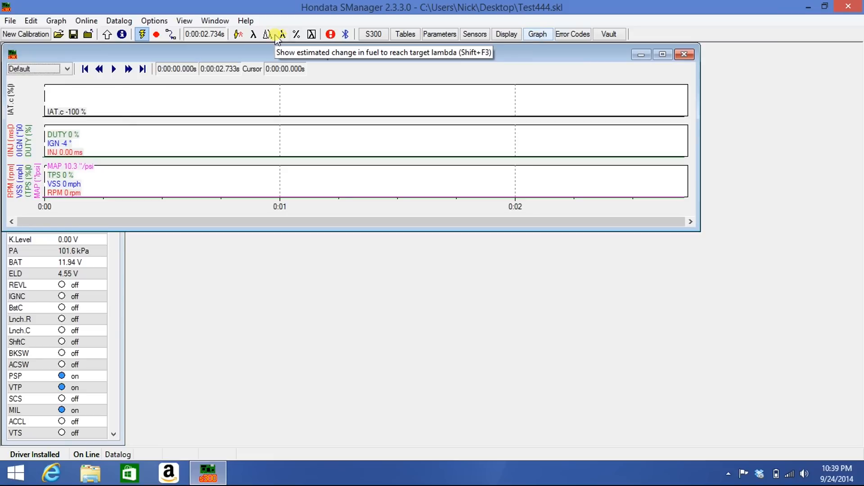
click(220, 107)
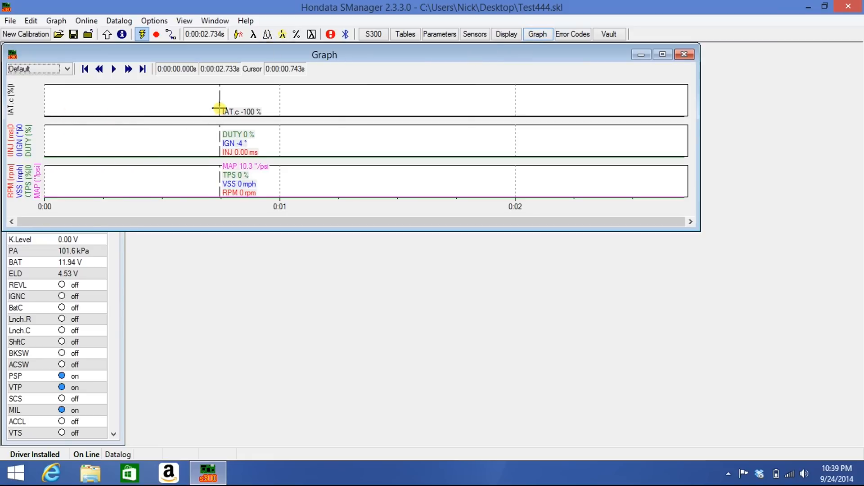
right_click(220, 109)
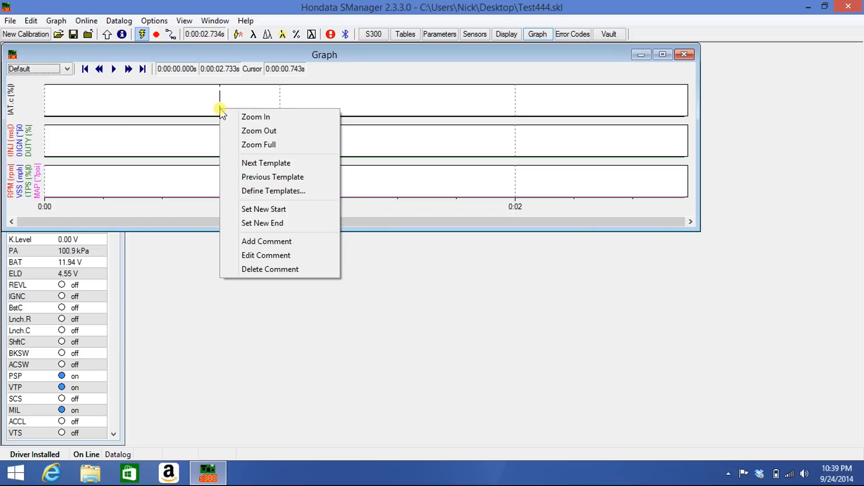
mouse_move(256, 191)
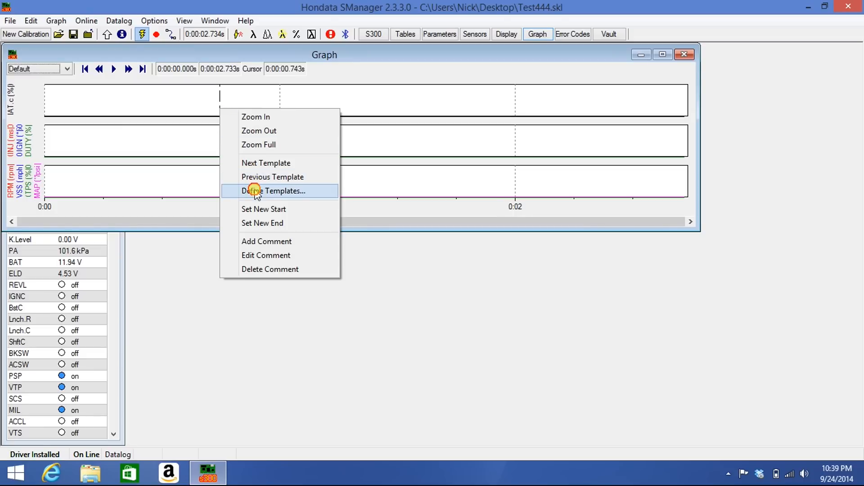
In Define Templates, set the empty Graph 2 row to DI1 coloured clBlack and close
click(276, 191)
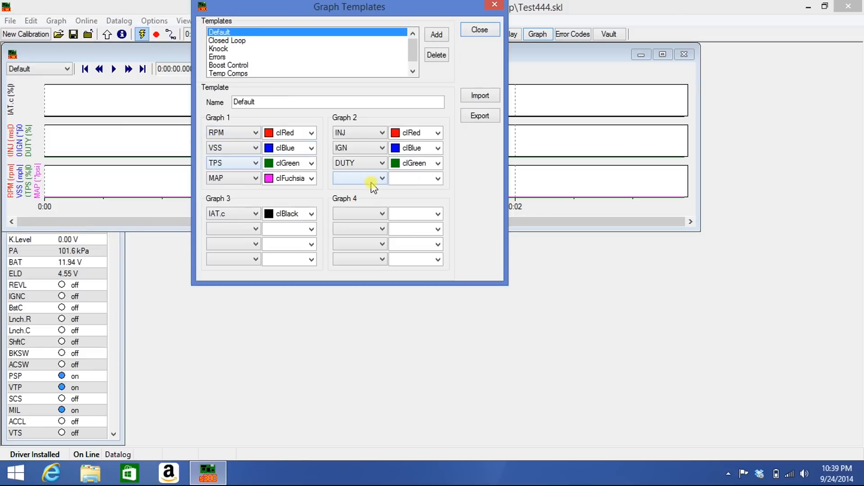
click(359, 177)
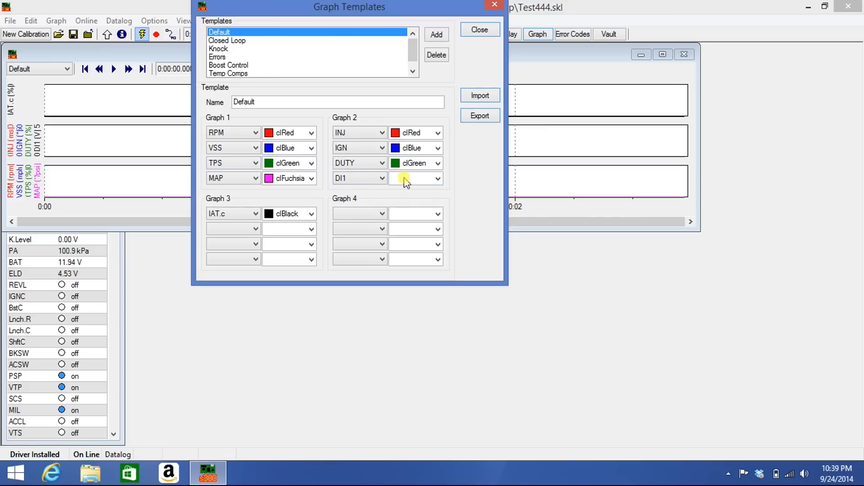
click(410, 178)
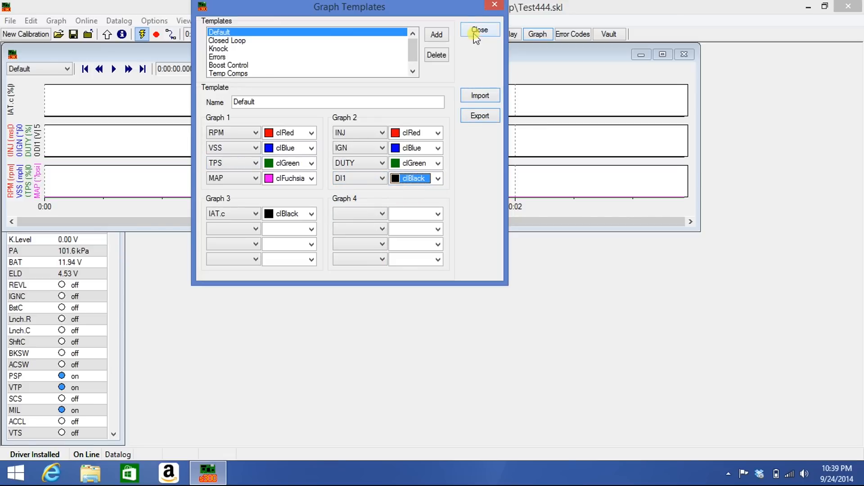
click(479, 29)
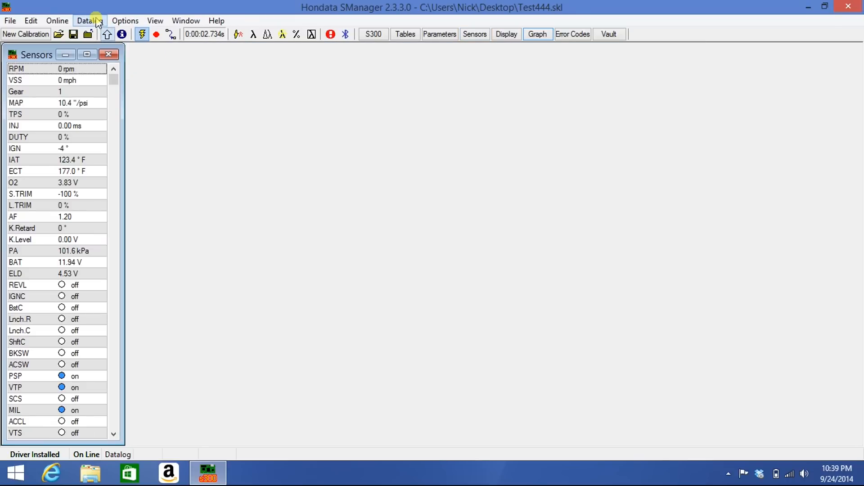
Save the recorded datalog to a file named 'cars'
click(89, 20)
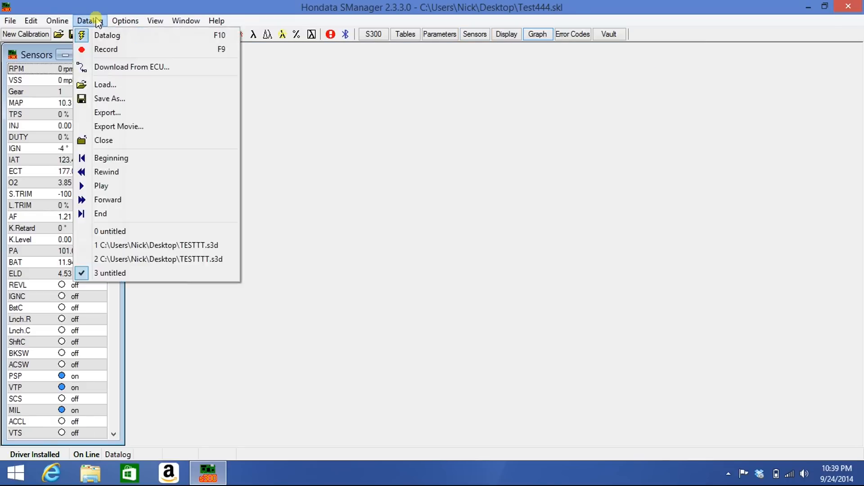
click(89, 21)
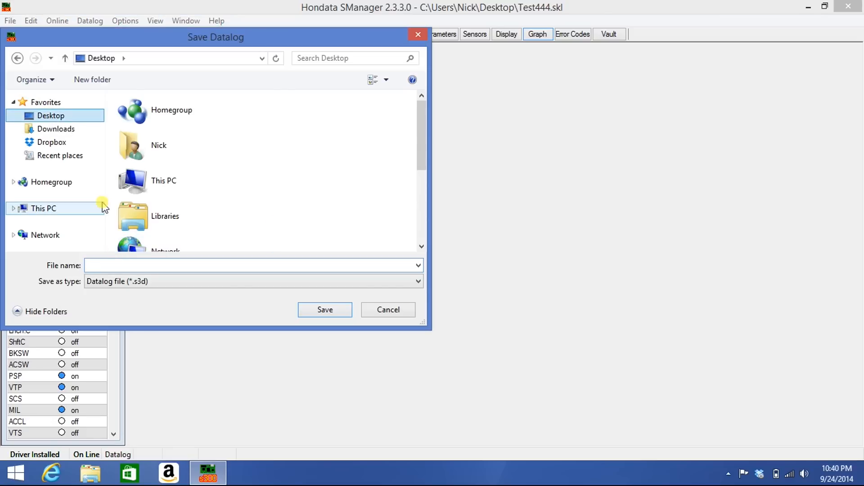
text(cars)
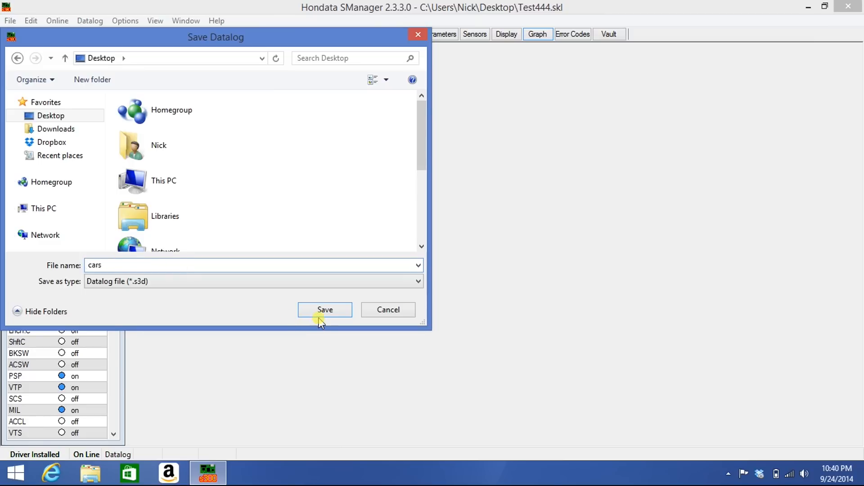
click(325, 309)
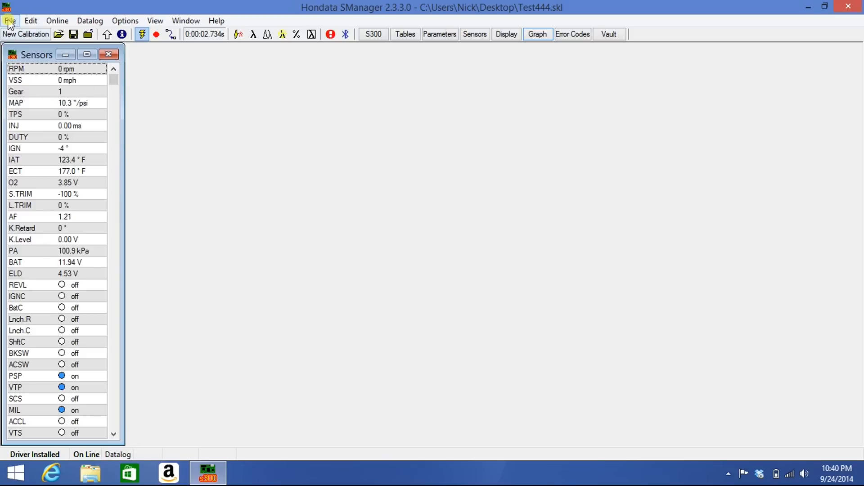
Reopen the recent test11.skl calibration from the Desktop in place of Test444.skl
click(9, 21)
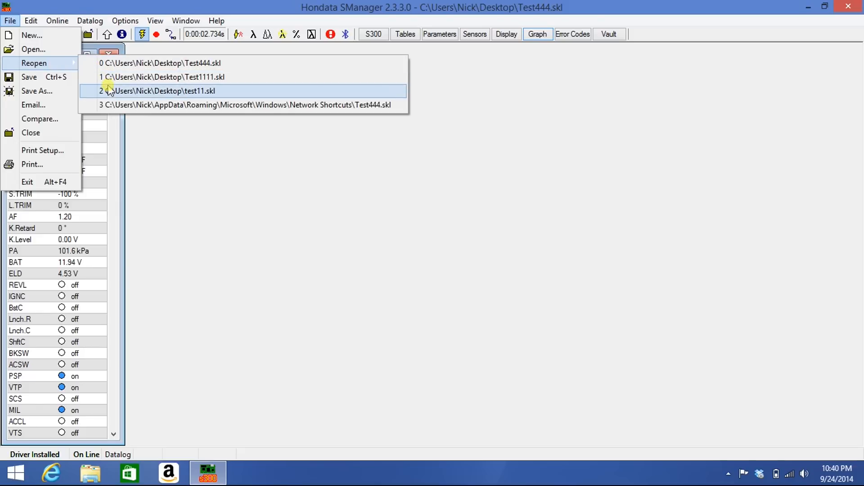
click(159, 91)
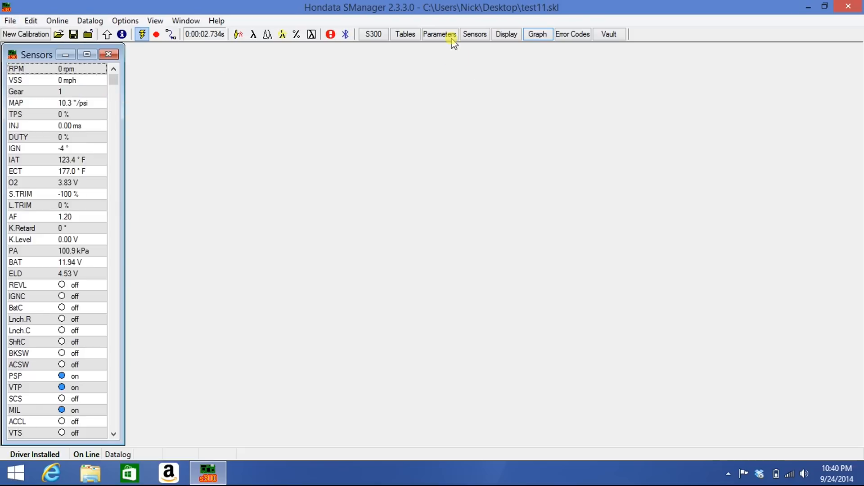
In Parameters > On-Board Datalogging, leave logging enabled at 25 Hz and update the ECU
click(439, 33)
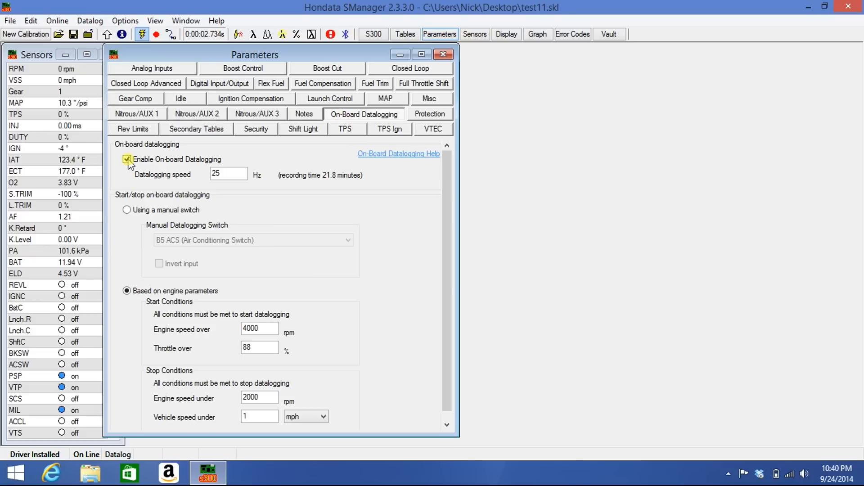
click(127, 159)
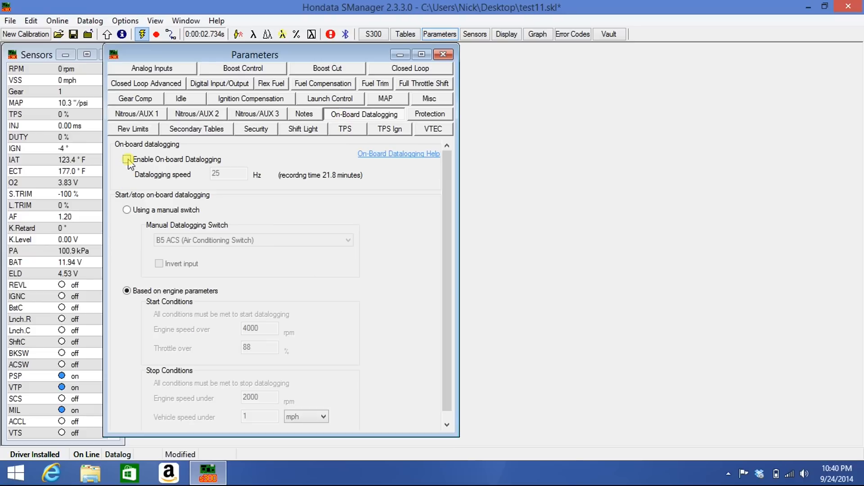
click(127, 160)
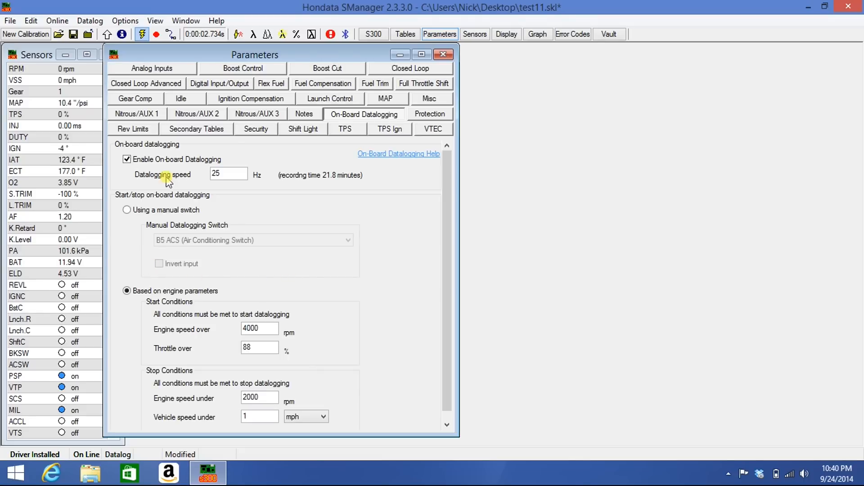
mouse_move(108, 34)
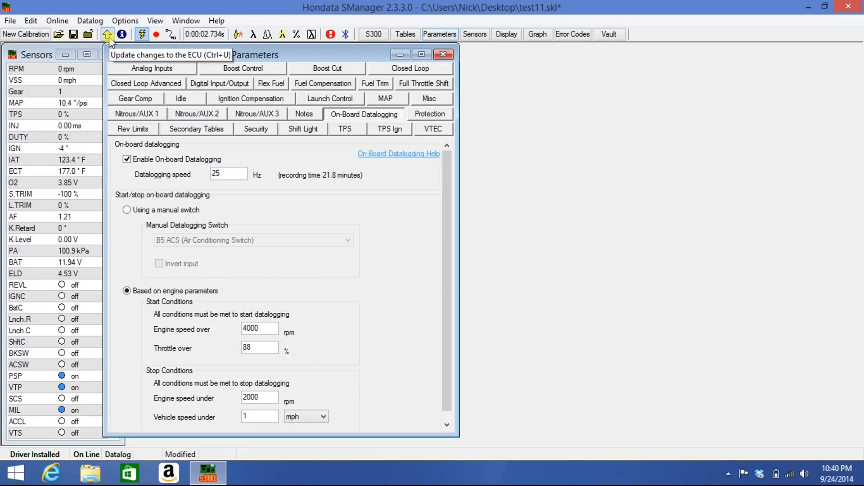
click(108, 34)
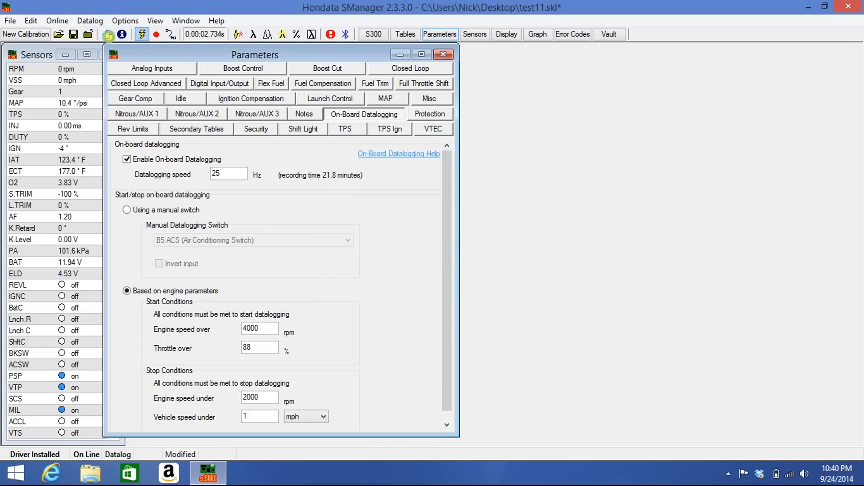
mouse_move(272, 92)
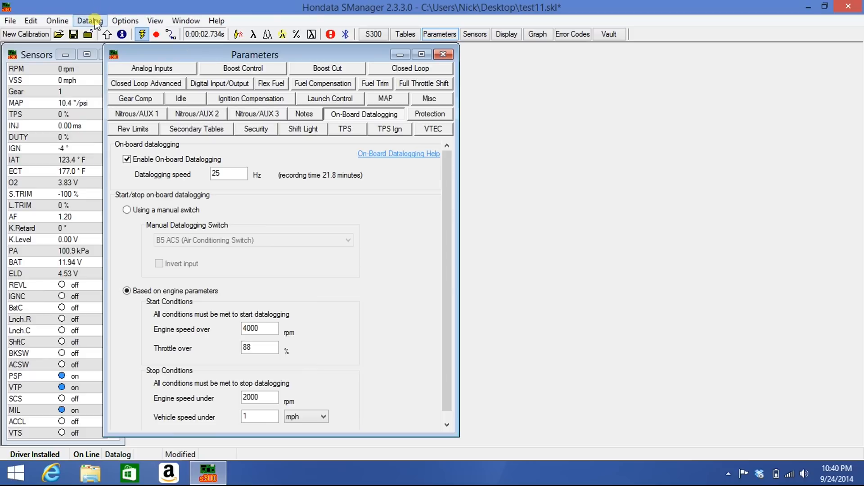
Via Datalog > Download From ECU, select Recording 1 and download it
click(89, 21)
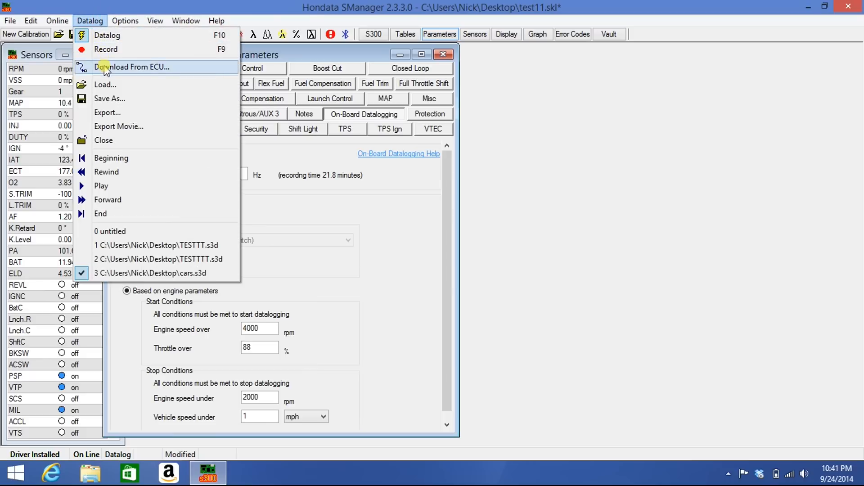
click(136, 66)
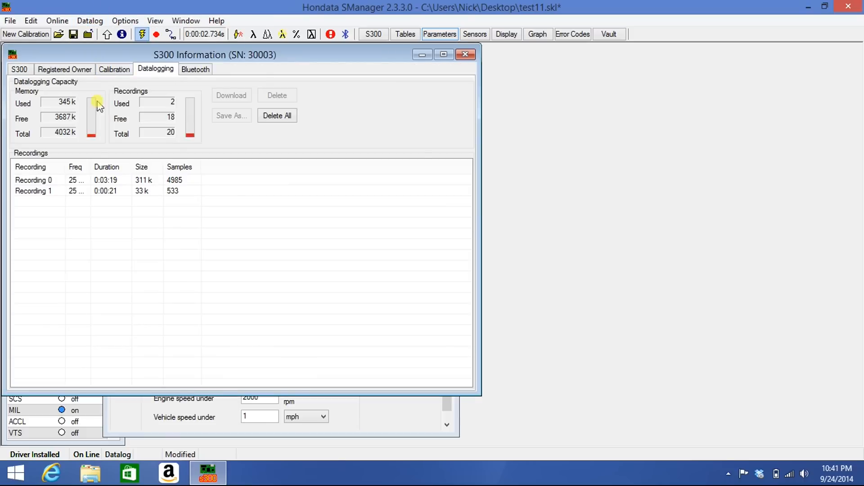
click(33, 190)
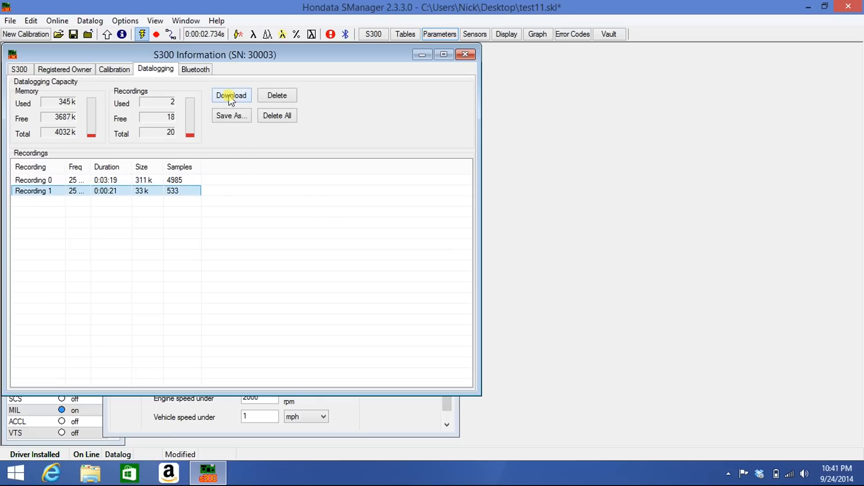
click(231, 94)
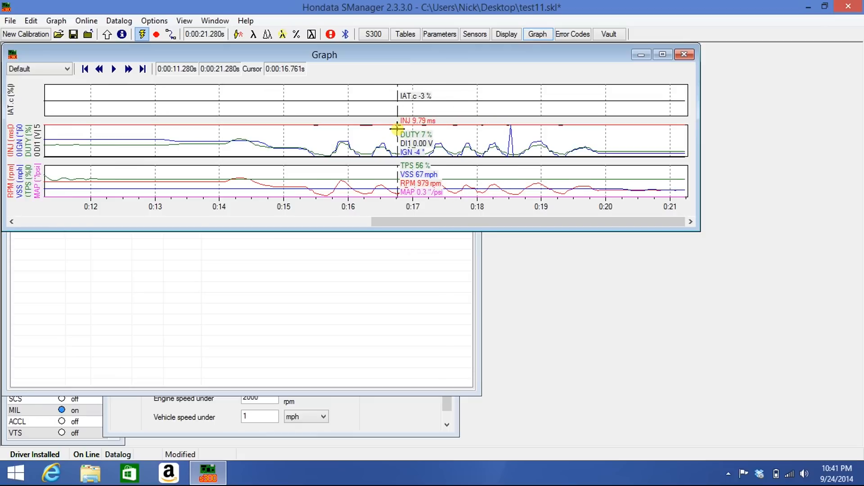
mouse_move(178, 89)
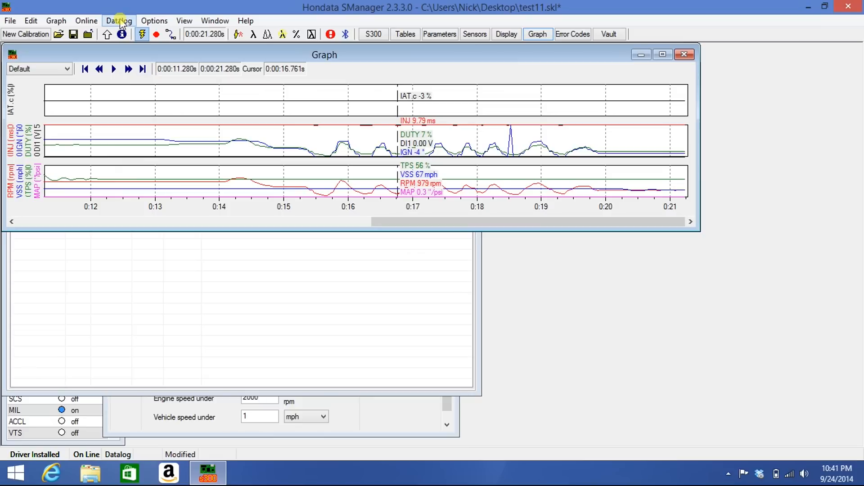
Start Datalog > Save As for the downloaded log on the Desktop, typing a name beginning 'CR'
click(119, 21)
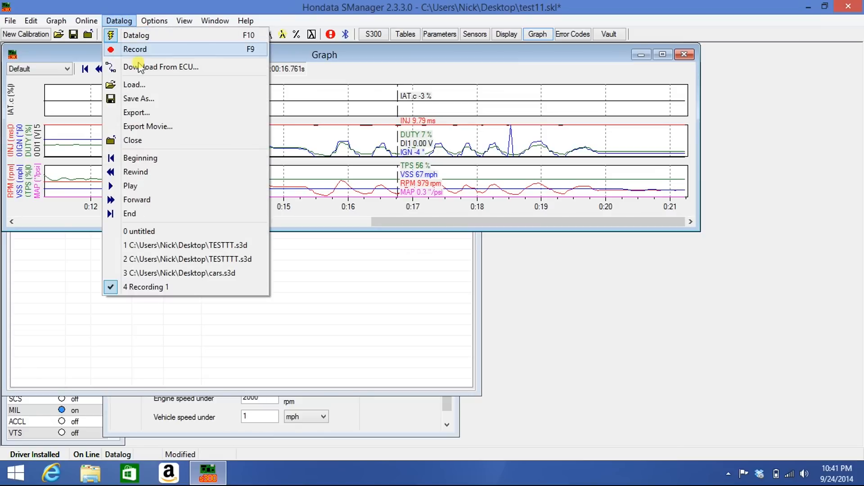
click(139, 98)
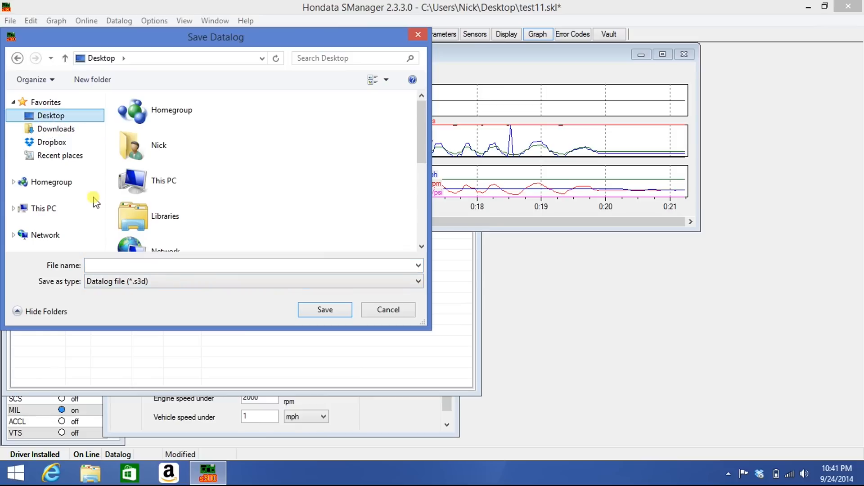
text(CR)
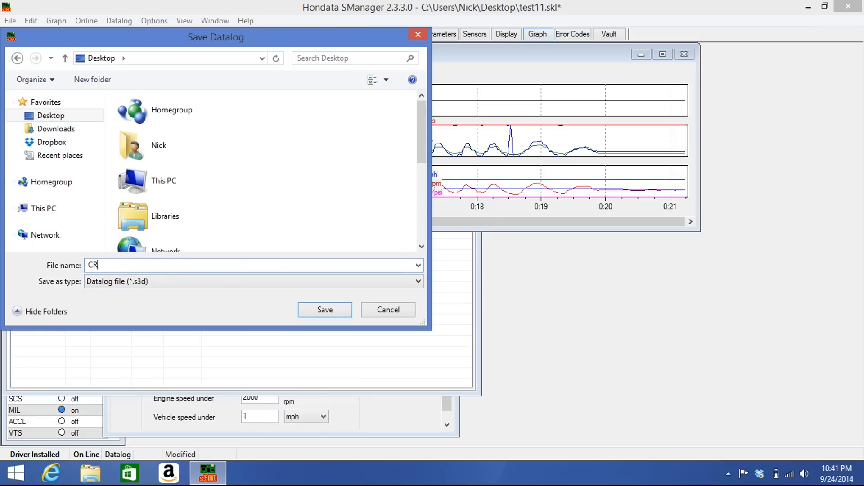